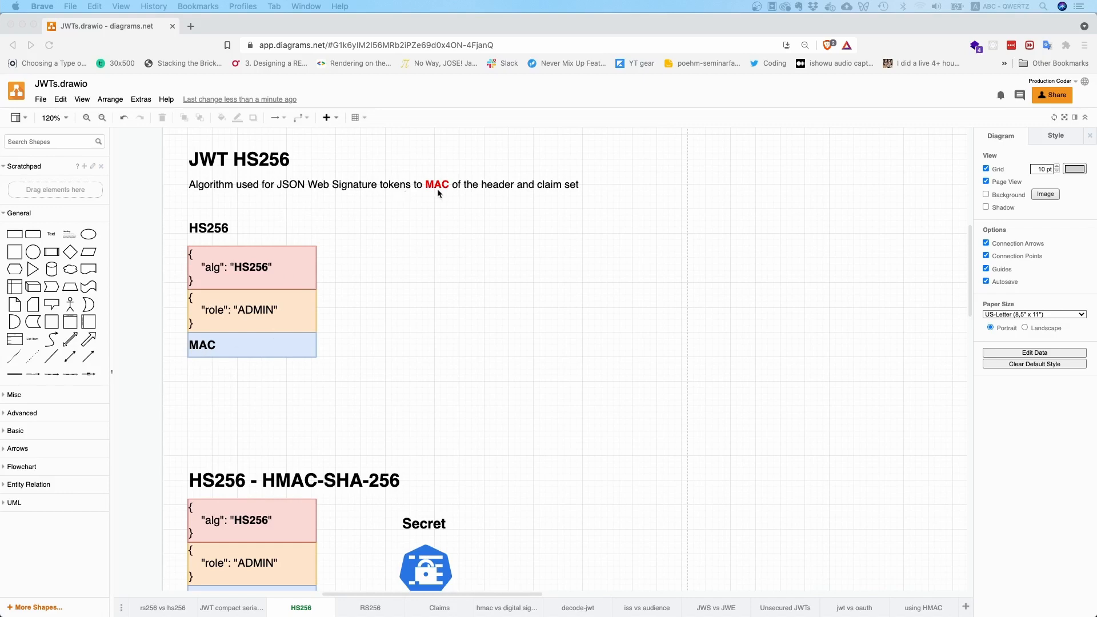
pyautogui.moveTo(401, 377)
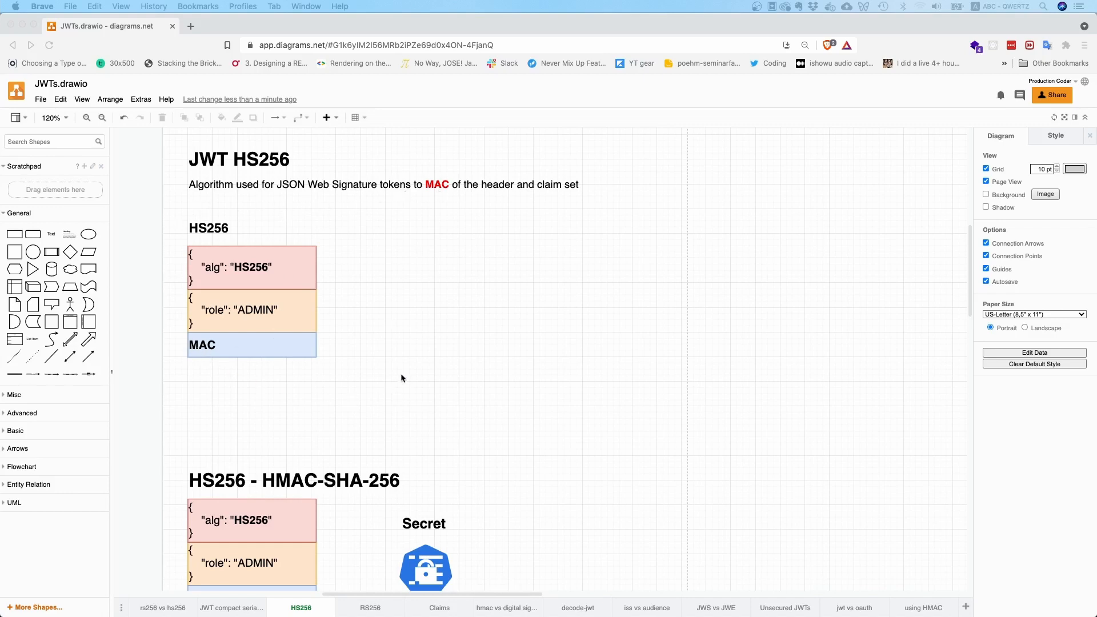
pyautogui.moveTo(399, 368)
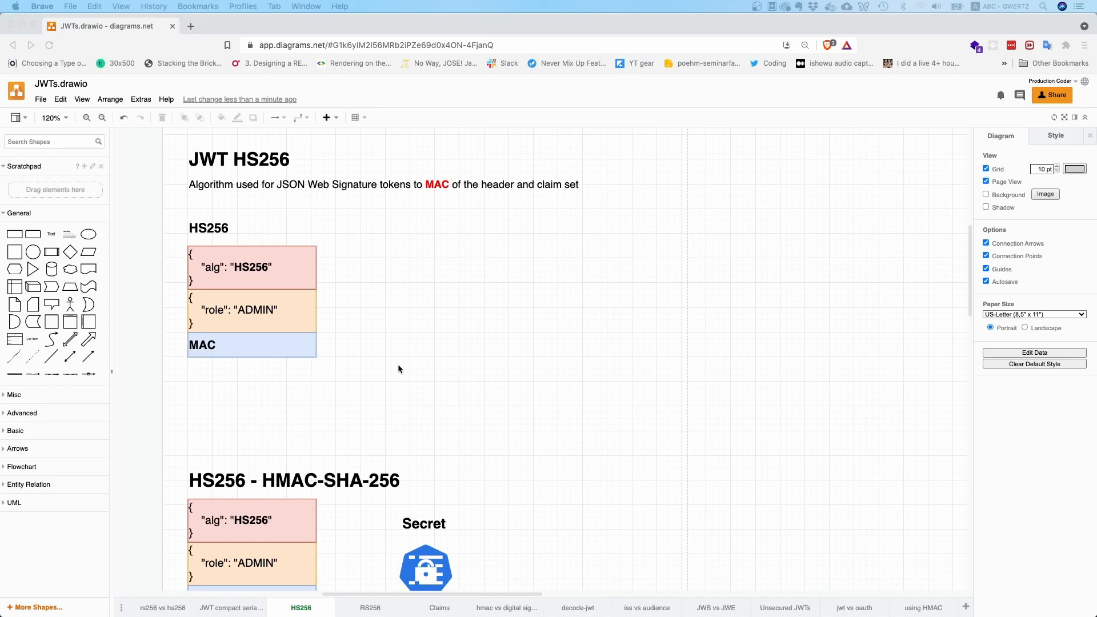
pyautogui.moveTo(278, 365)
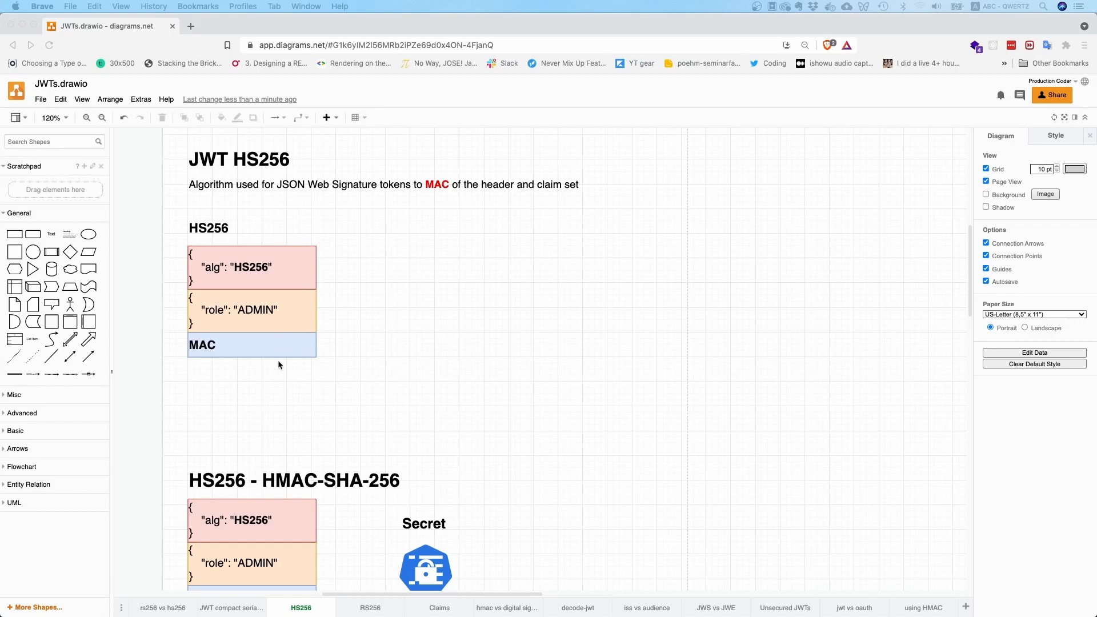
pyautogui.moveTo(255, 311)
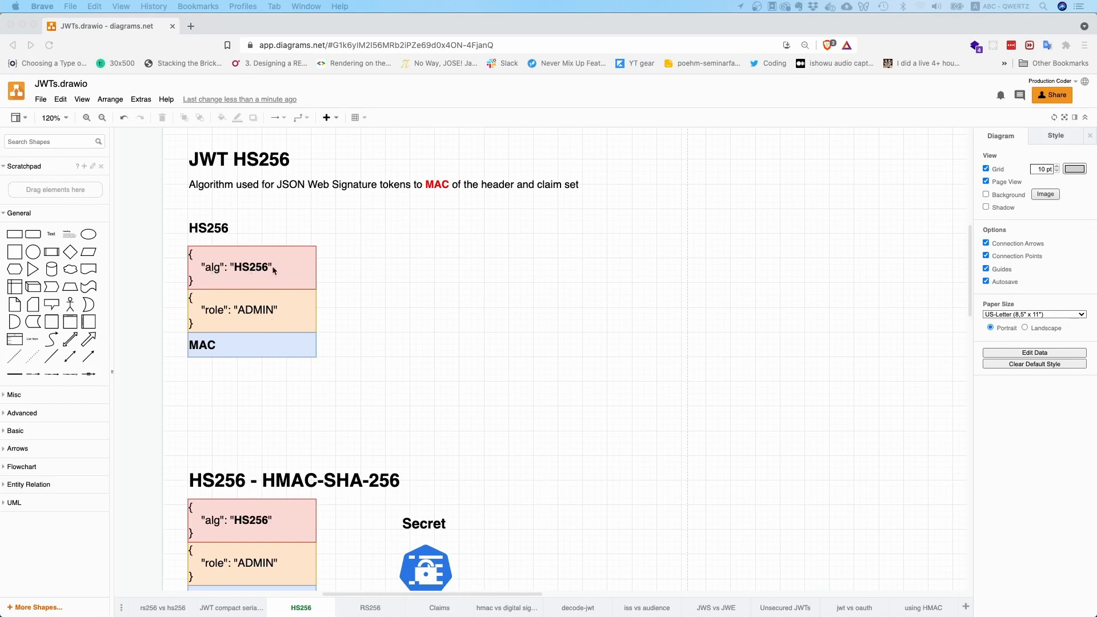
pyautogui.moveTo(241, 354)
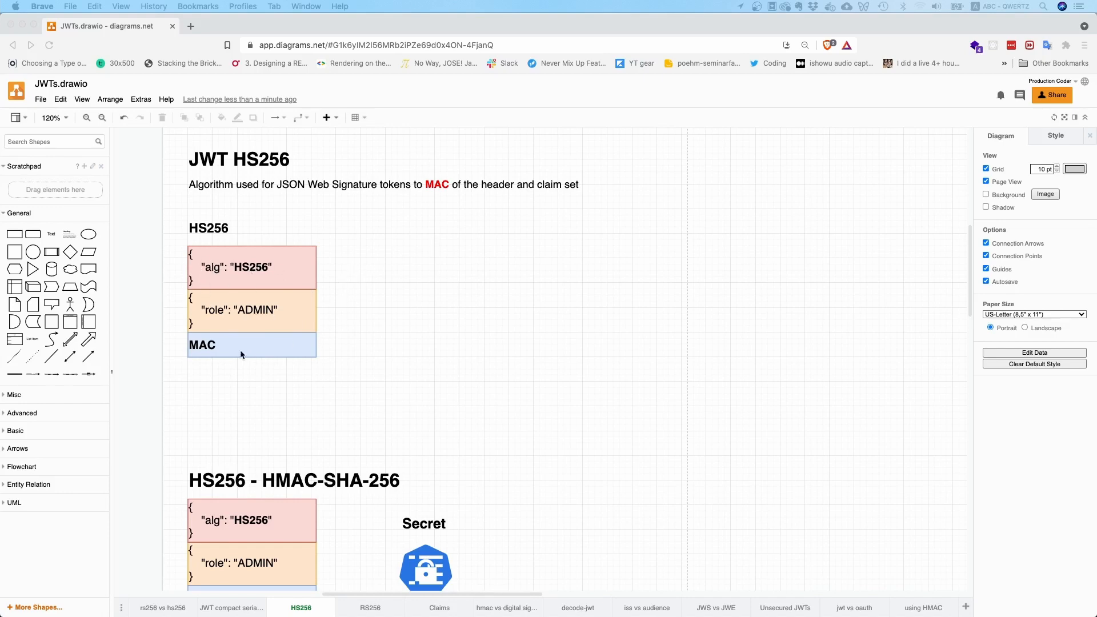
pyautogui.moveTo(334, 355)
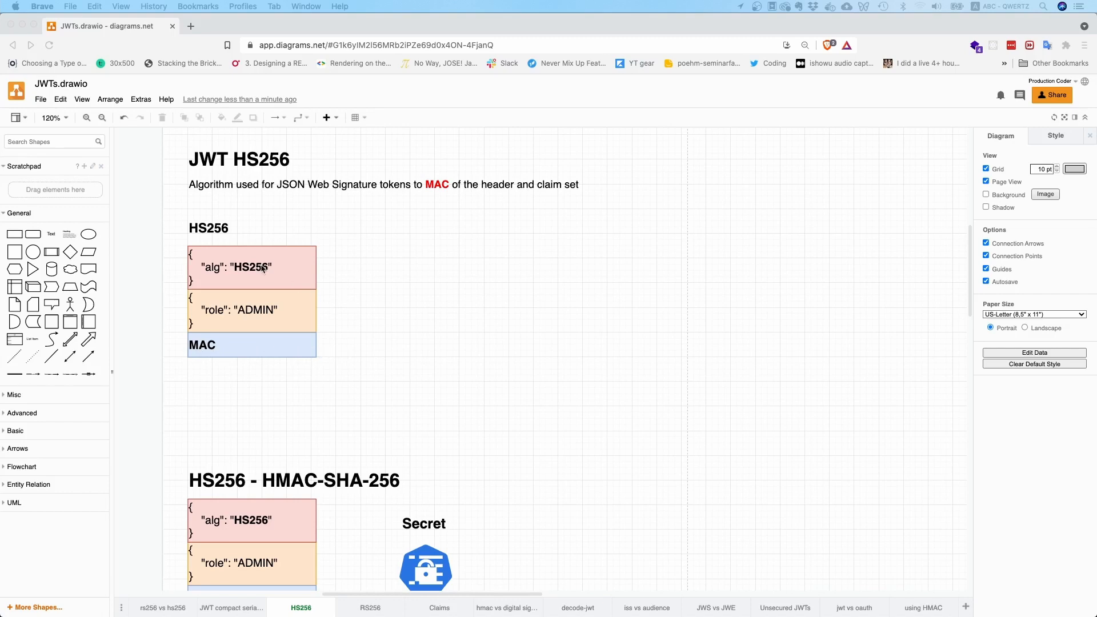
pyautogui.moveTo(261, 310)
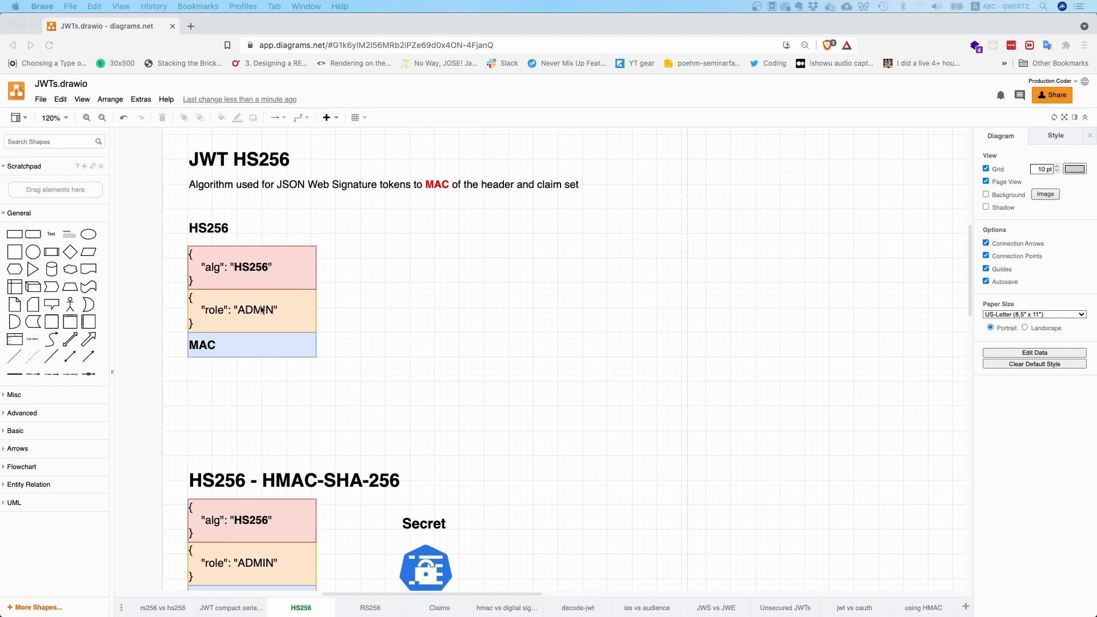
pyautogui.moveTo(448, 315)
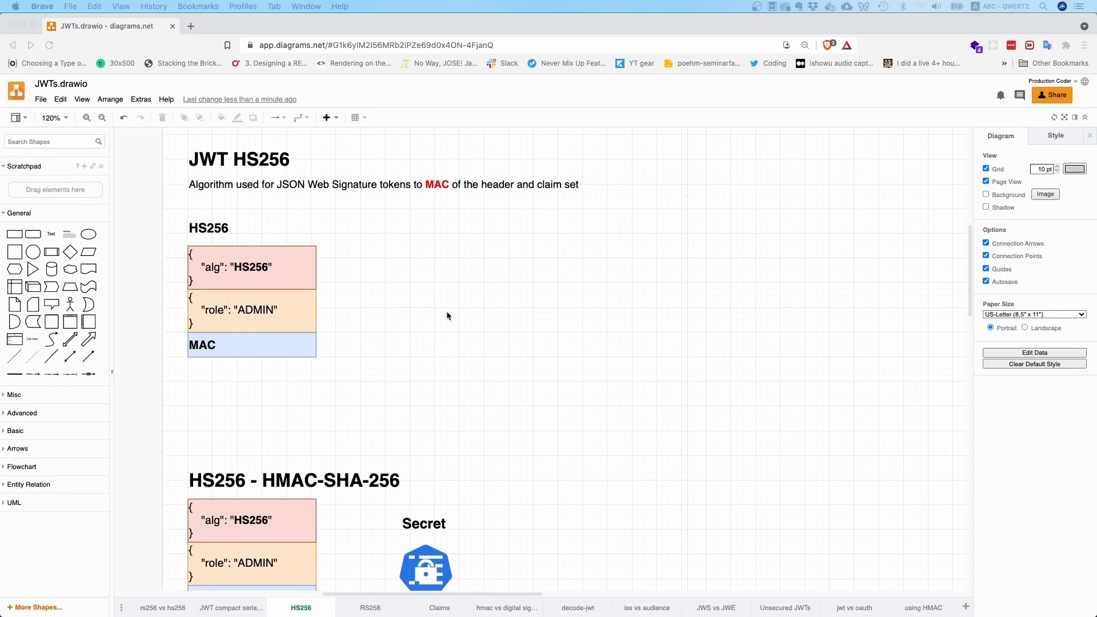
# - Scroll down the HS256 page to reveal the MAC with HS256 flow diagram
pyautogui.scroll(-3)
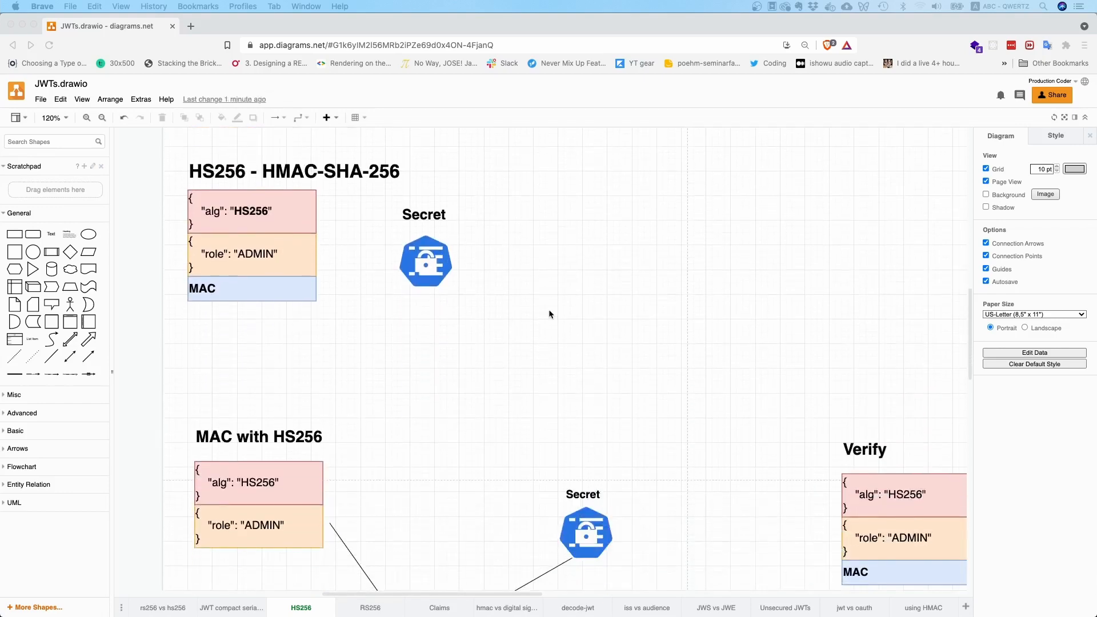
pyautogui.moveTo(324, 223)
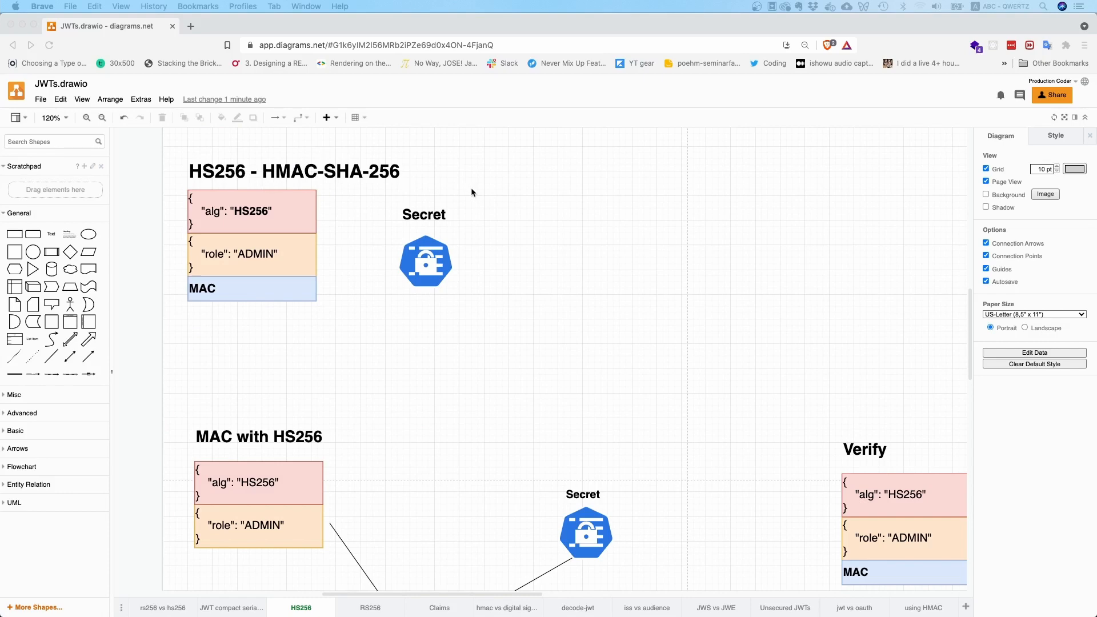
pyautogui.moveTo(369, 218)
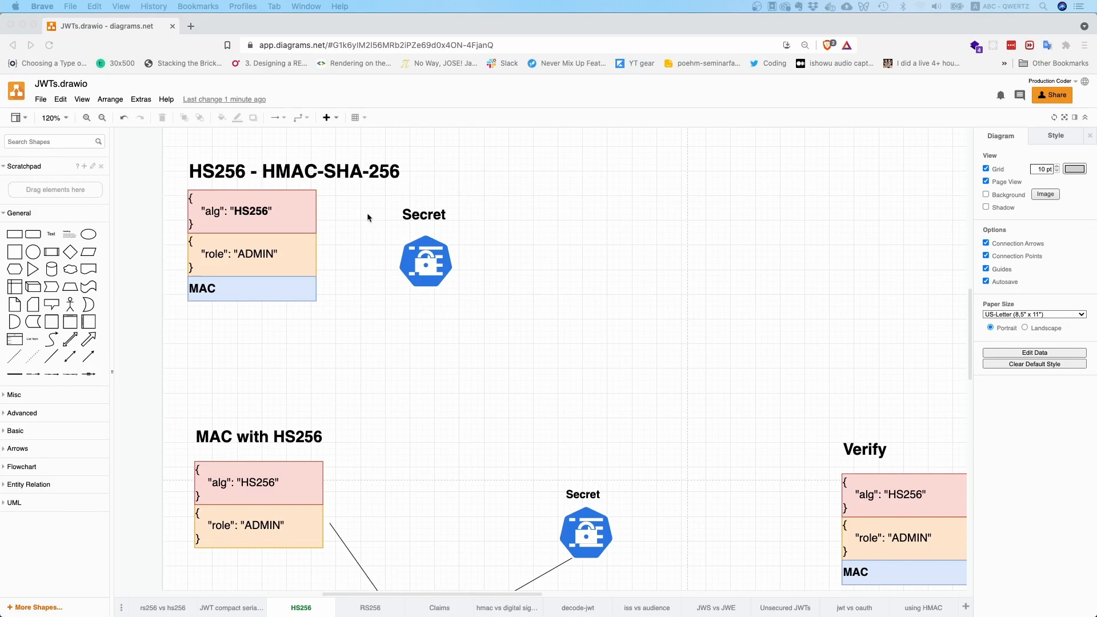
pyautogui.moveTo(501, 268)
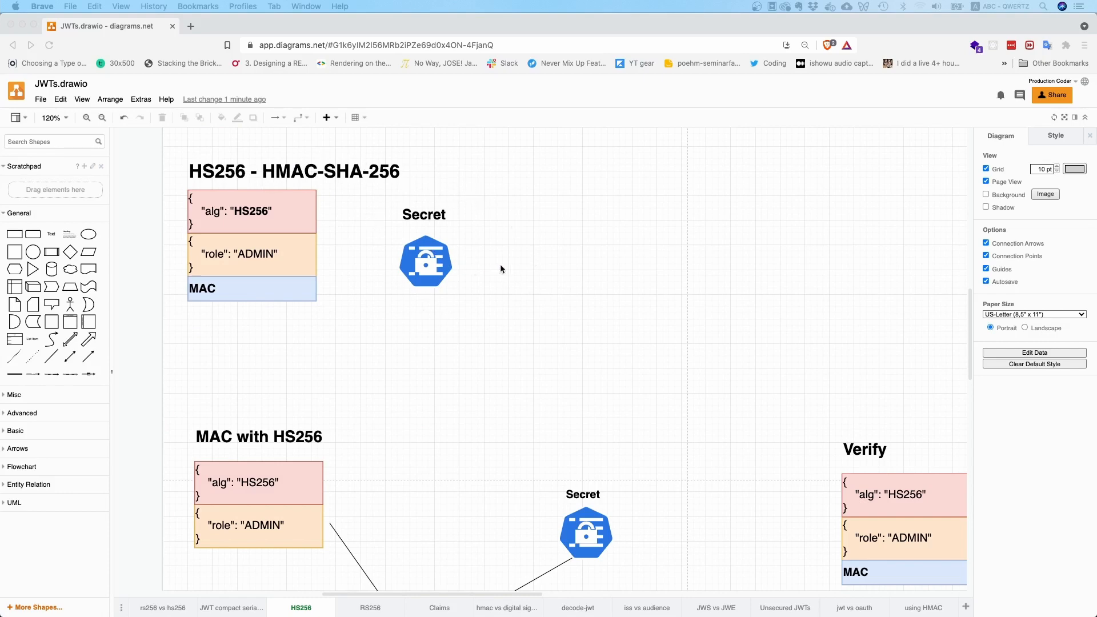
pyautogui.moveTo(368, 287)
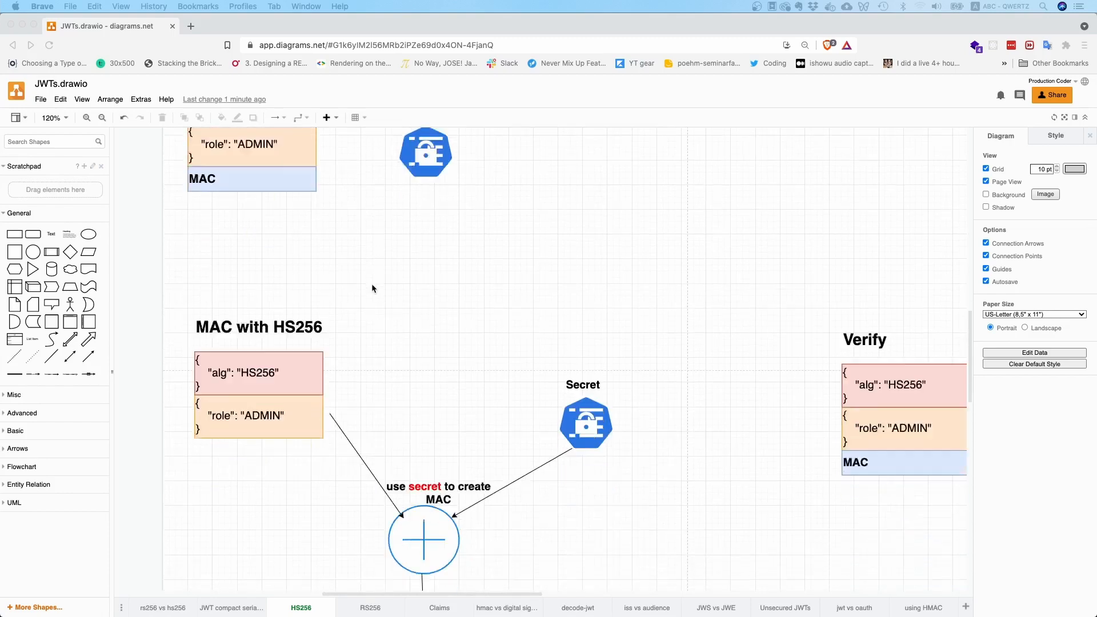
# - Scroll further down the canvas to the Verify section comparing recomputed MACs
pyautogui.scroll(-3)
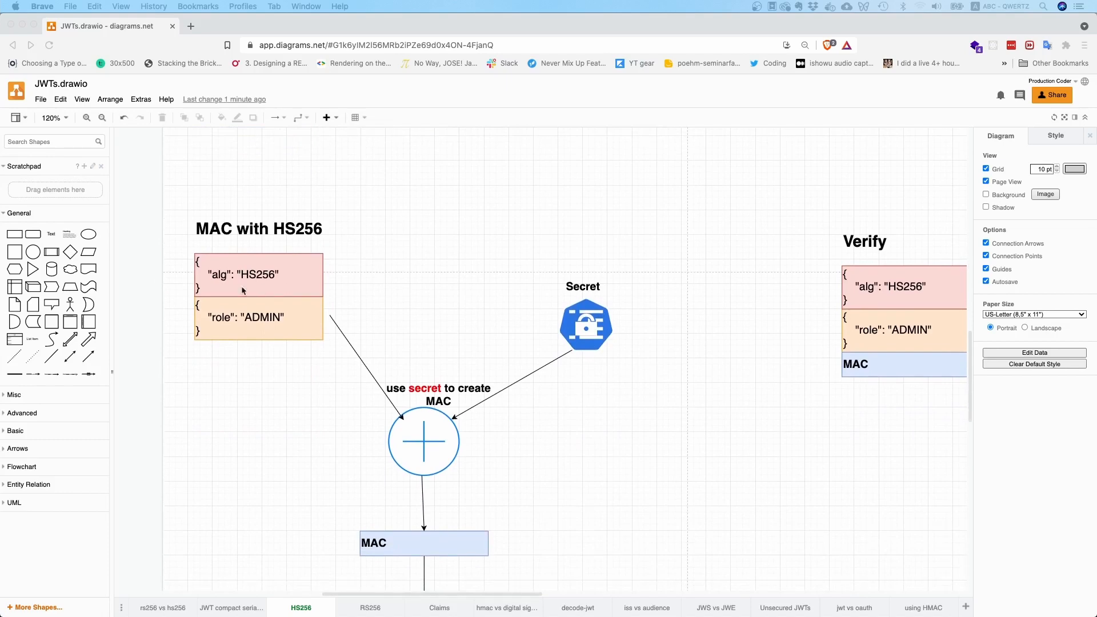
pyautogui.scroll(-3)
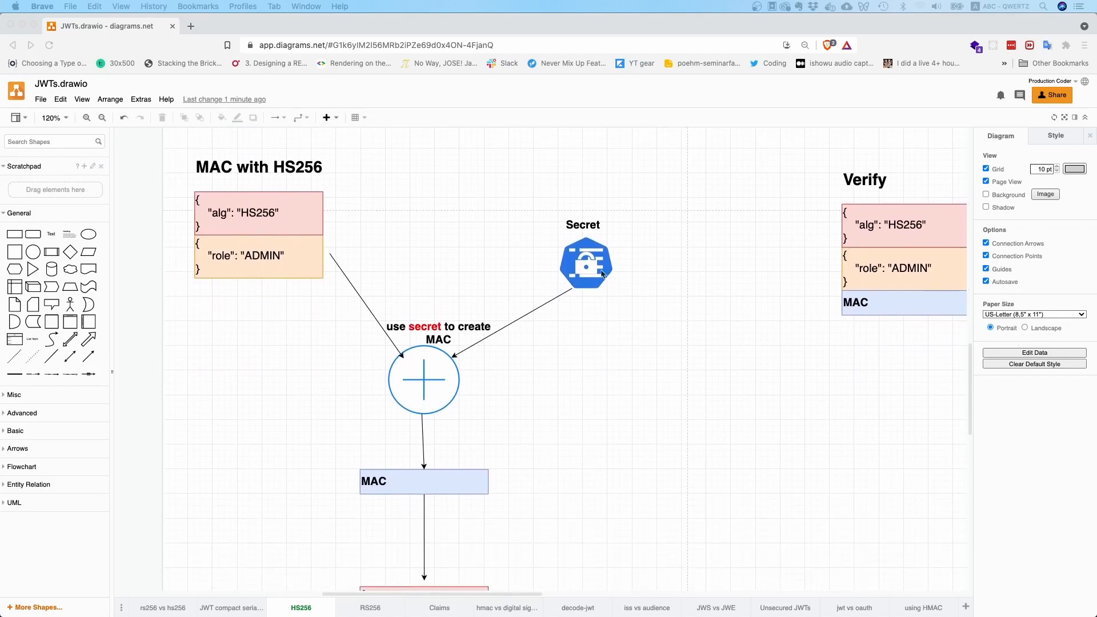
pyautogui.moveTo(336, 261)
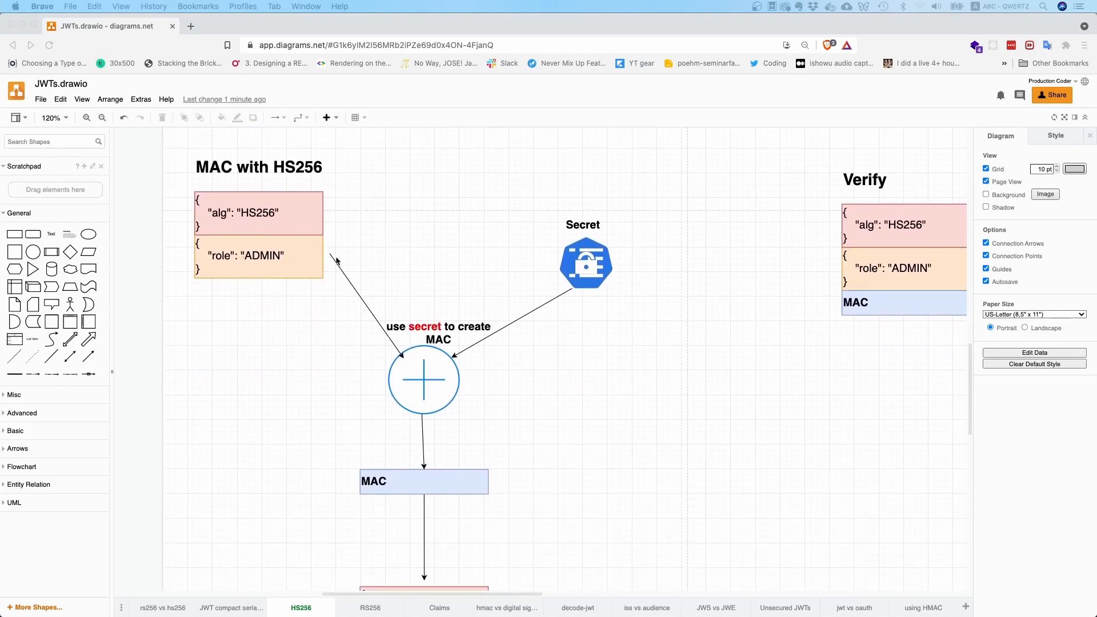
pyautogui.scroll(-3)
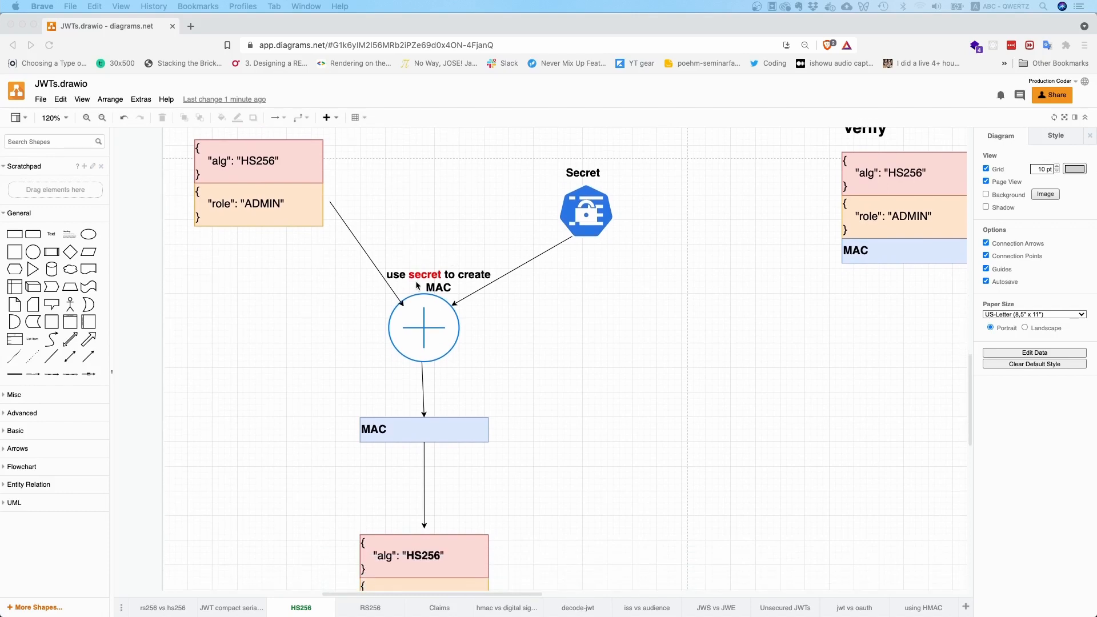
pyautogui.scroll(-3)
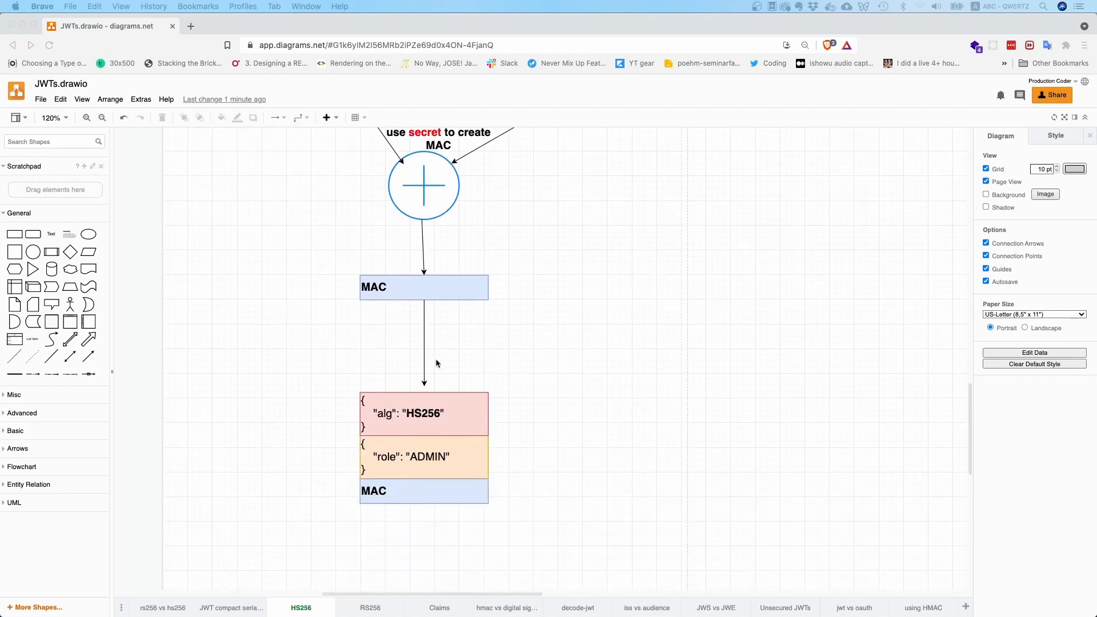
pyautogui.moveTo(329, 296)
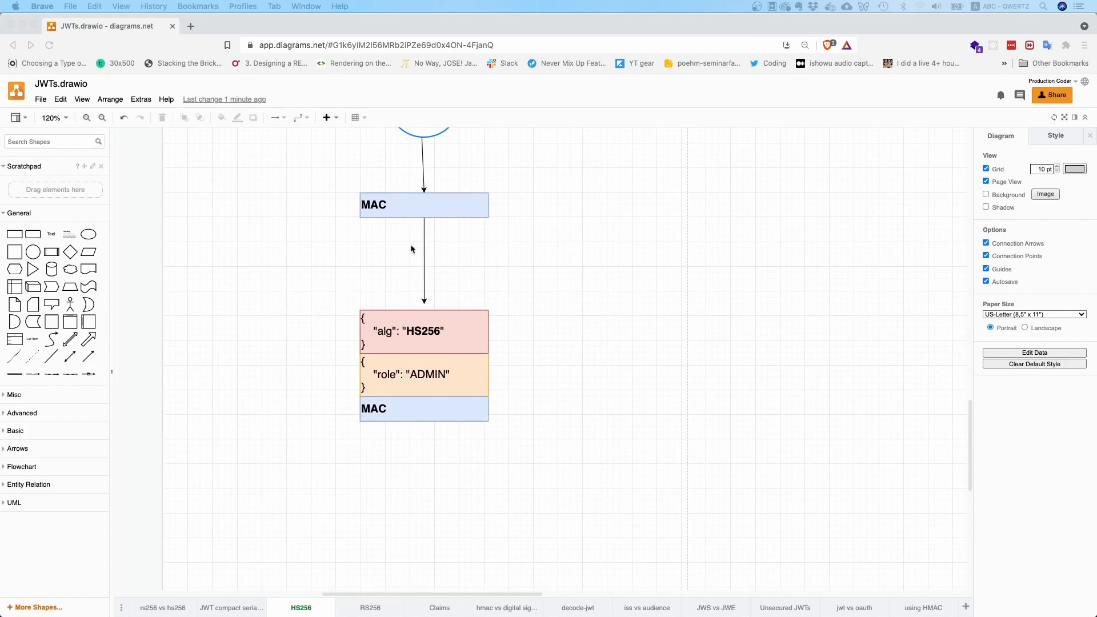
pyautogui.moveTo(432, 411)
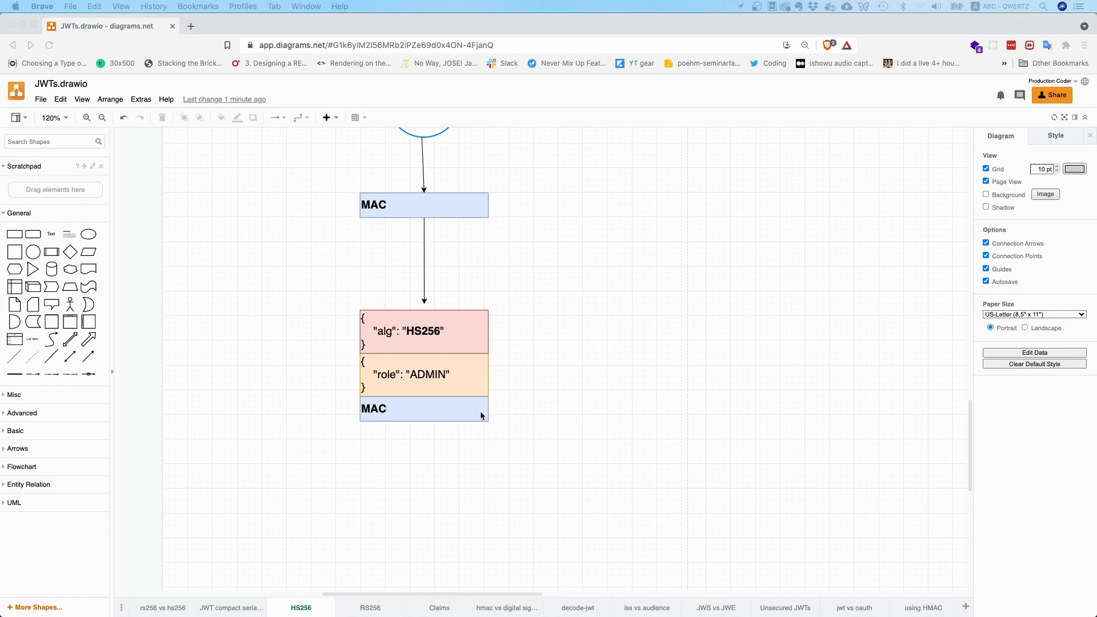
pyautogui.moveTo(601, 343)
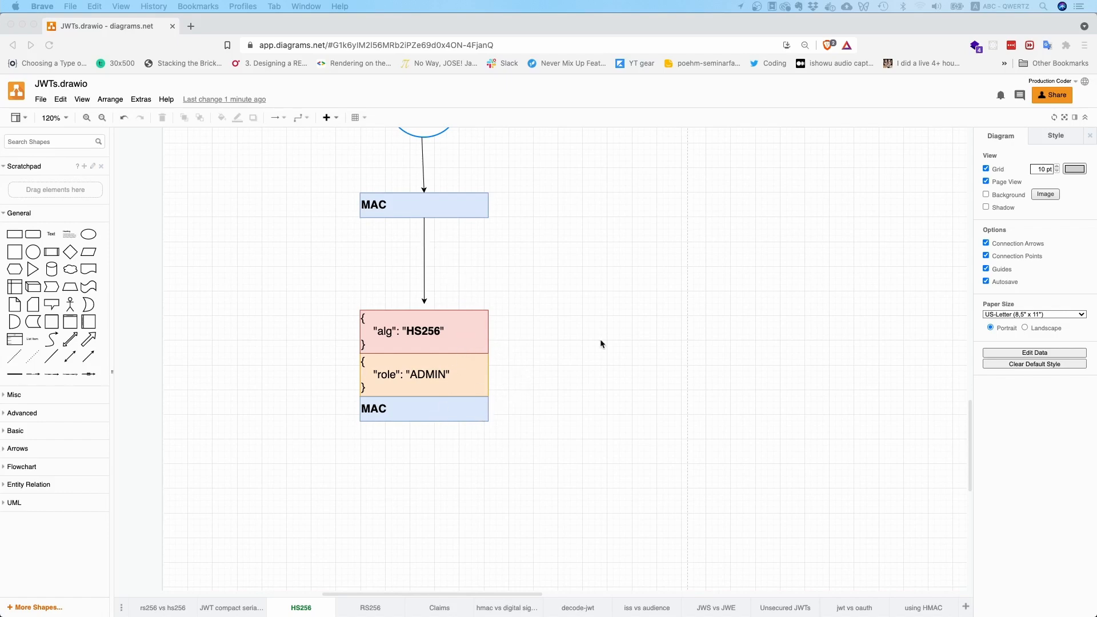
pyautogui.moveTo(551, 329)
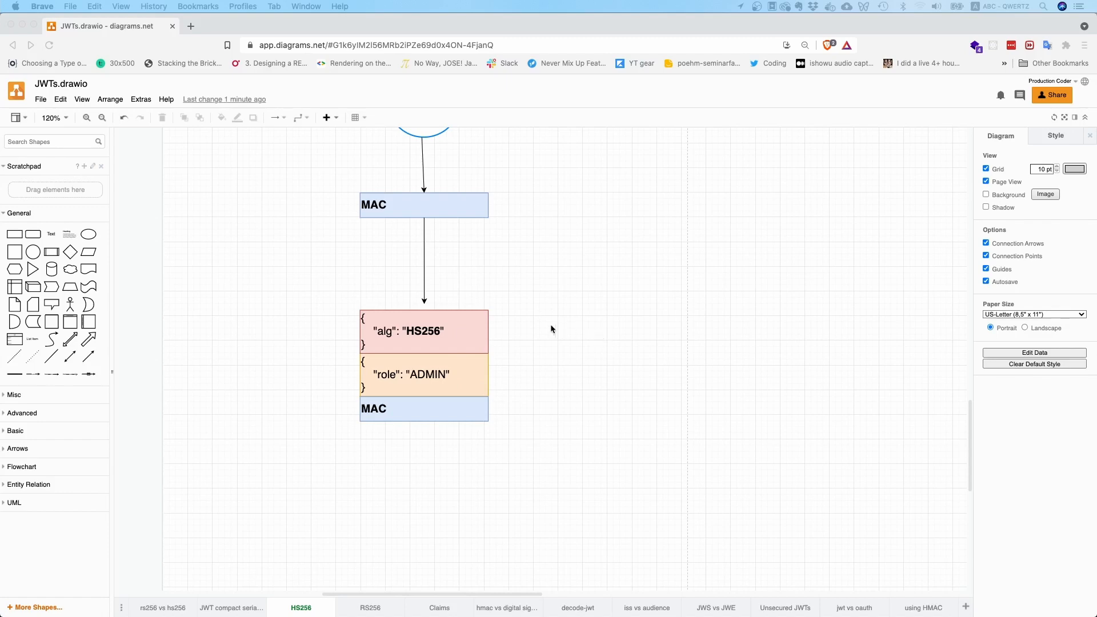
pyautogui.moveTo(431, 337)
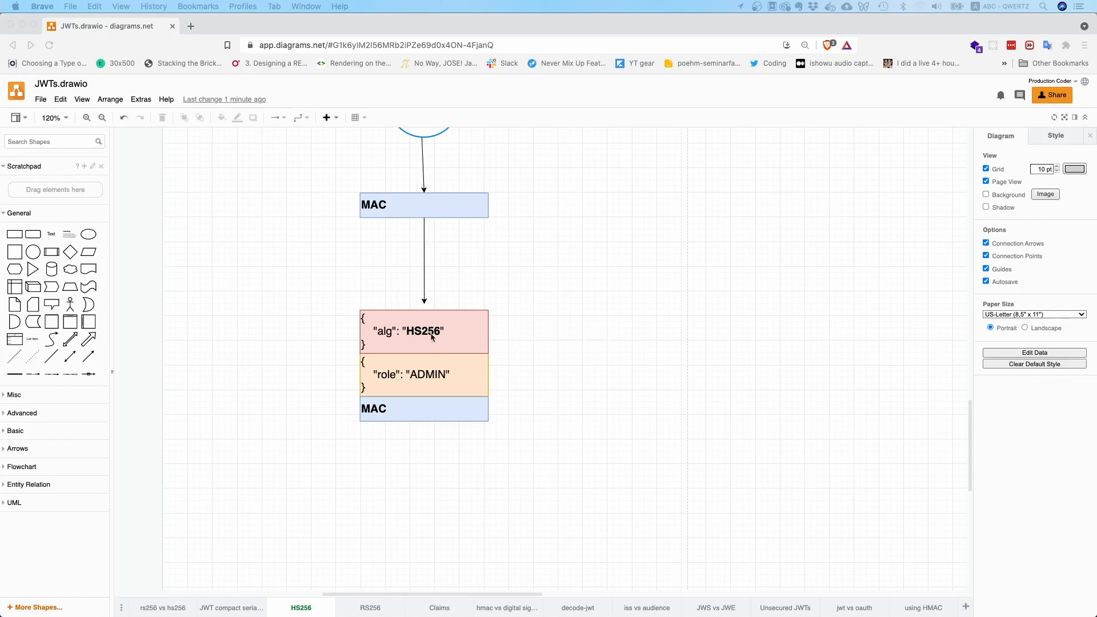
pyautogui.moveTo(364, 348)
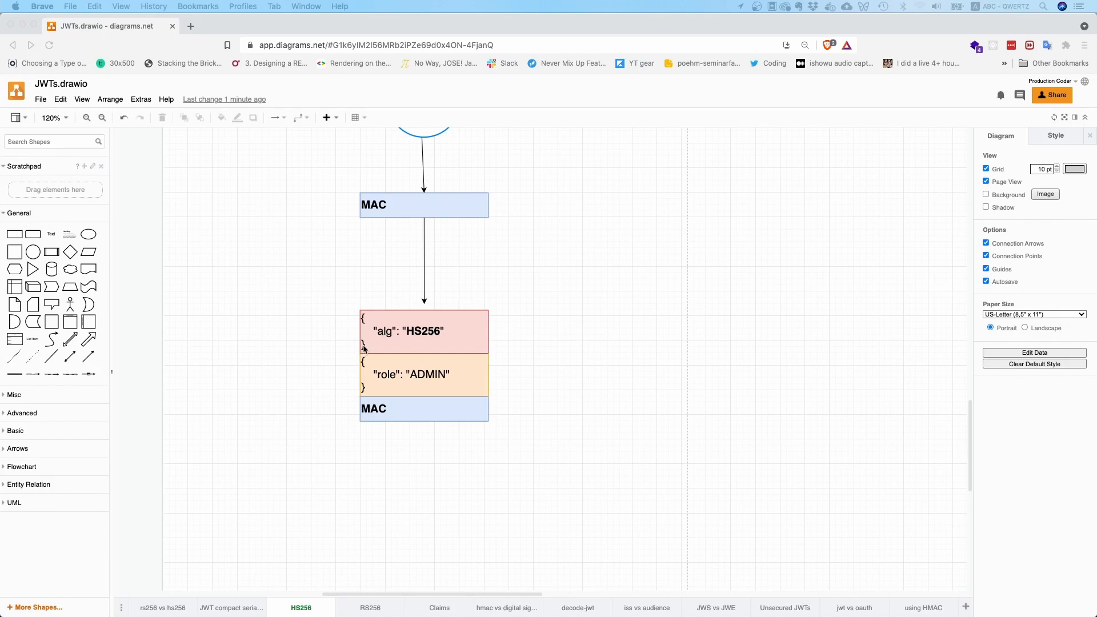
pyautogui.moveTo(366, 389)
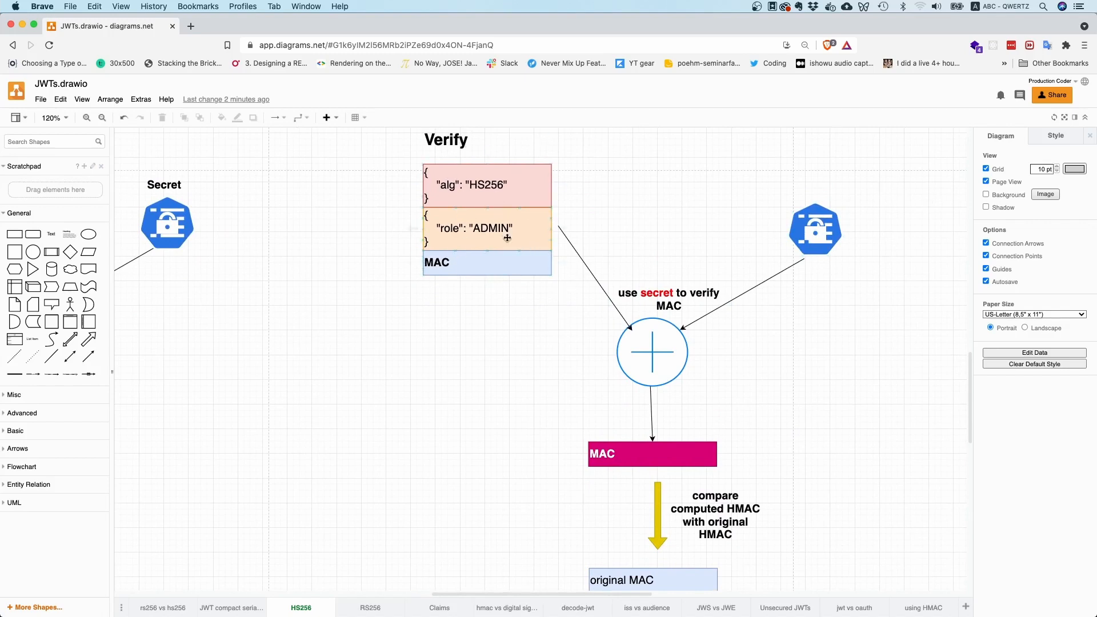
pyautogui.scroll(-3)
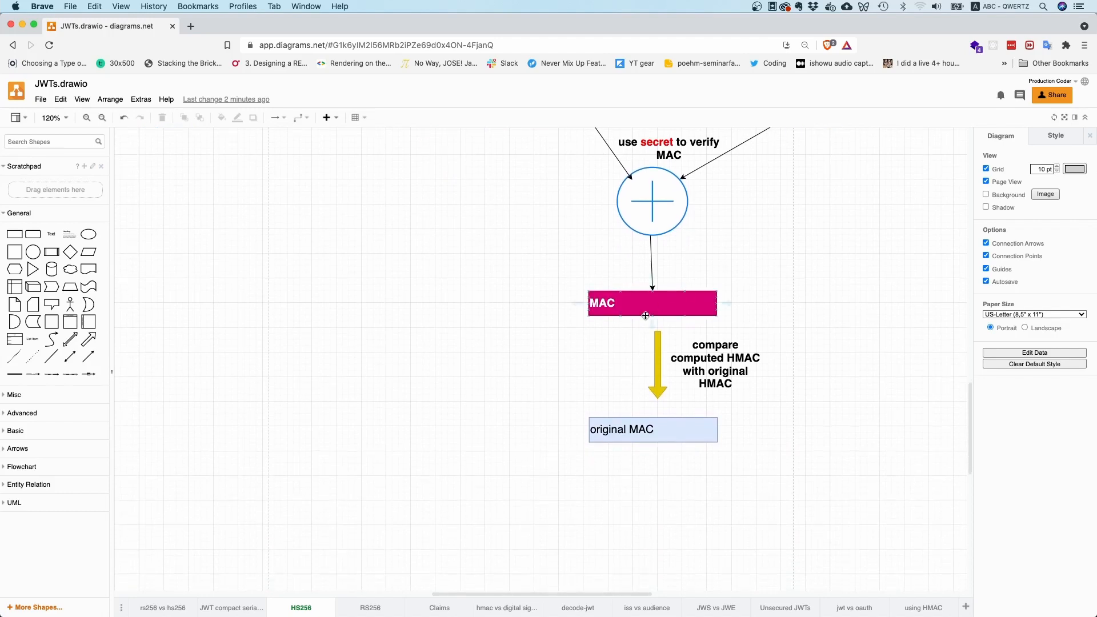
pyautogui.click(651, 303)
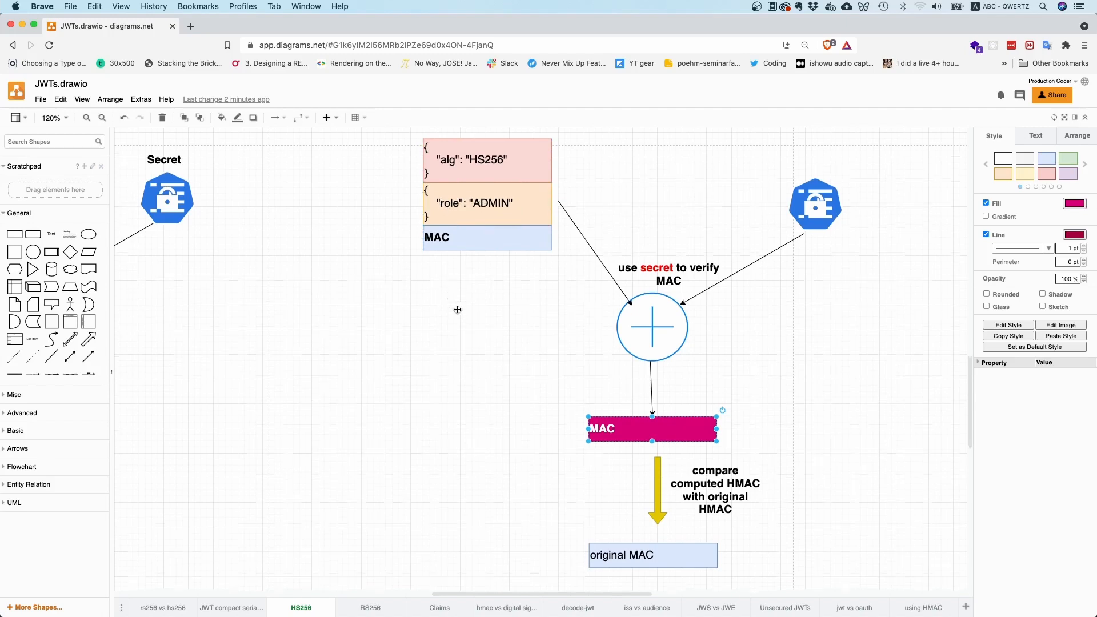
pyautogui.scroll(-3)
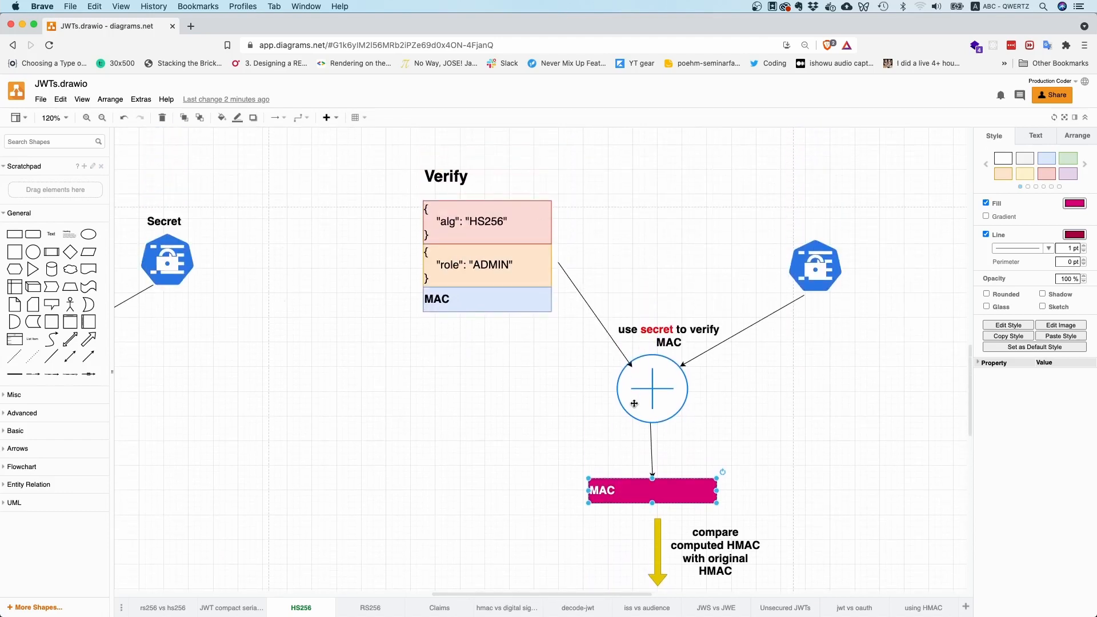
pyautogui.click(814, 265)
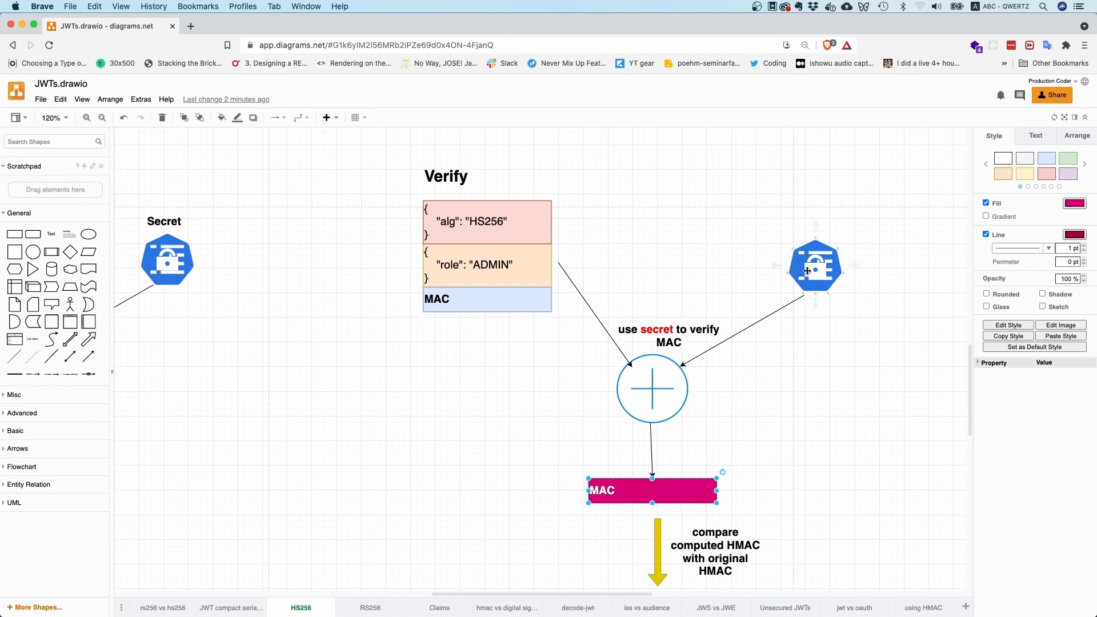
pyautogui.moveTo(757, 271)
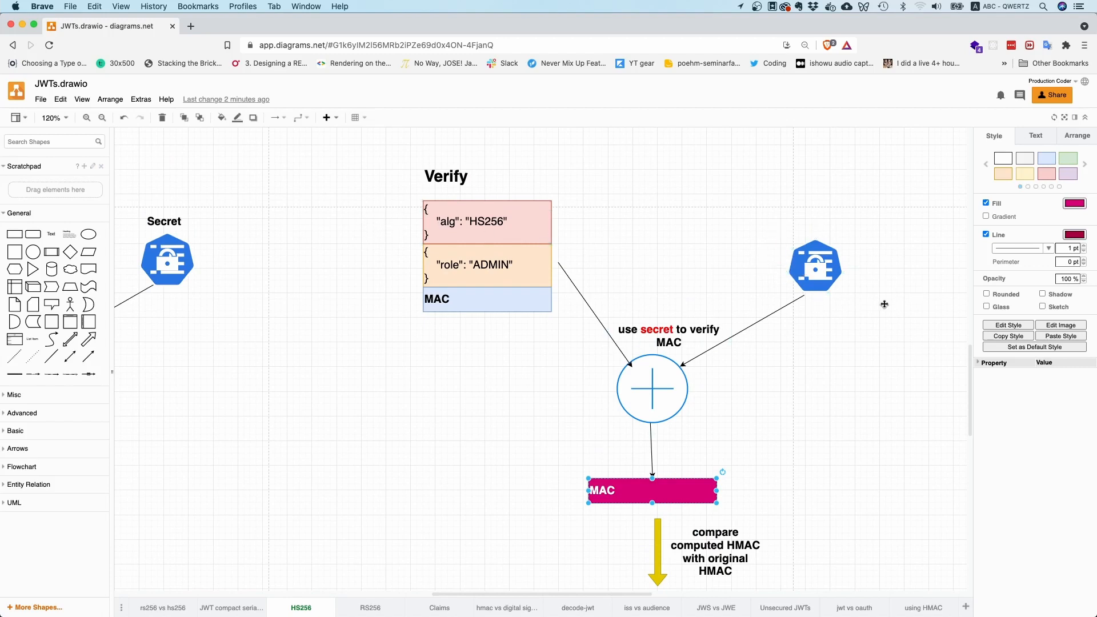
pyautogui.moveTo(633, 290)
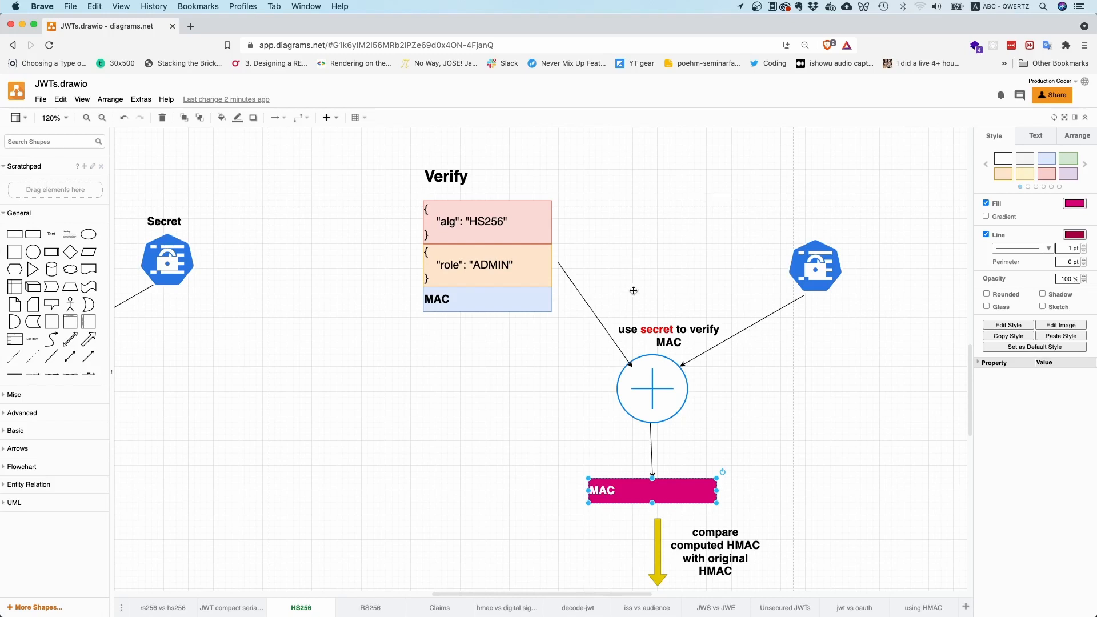
pyautogui.moveTo(761, 274)
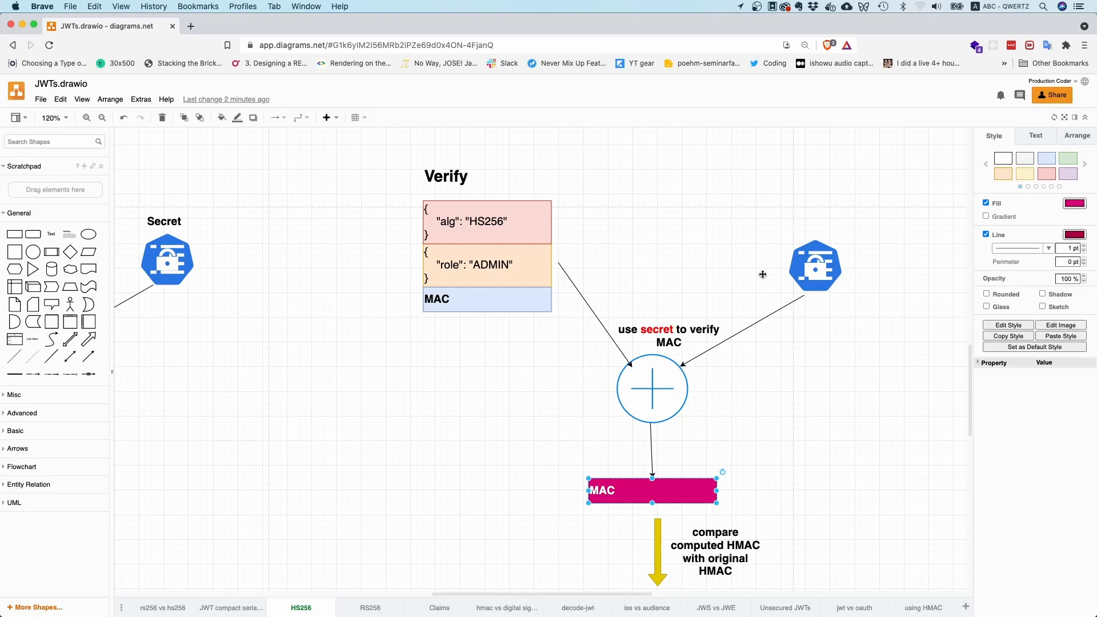
pyautogui.moveTo(684, 250)
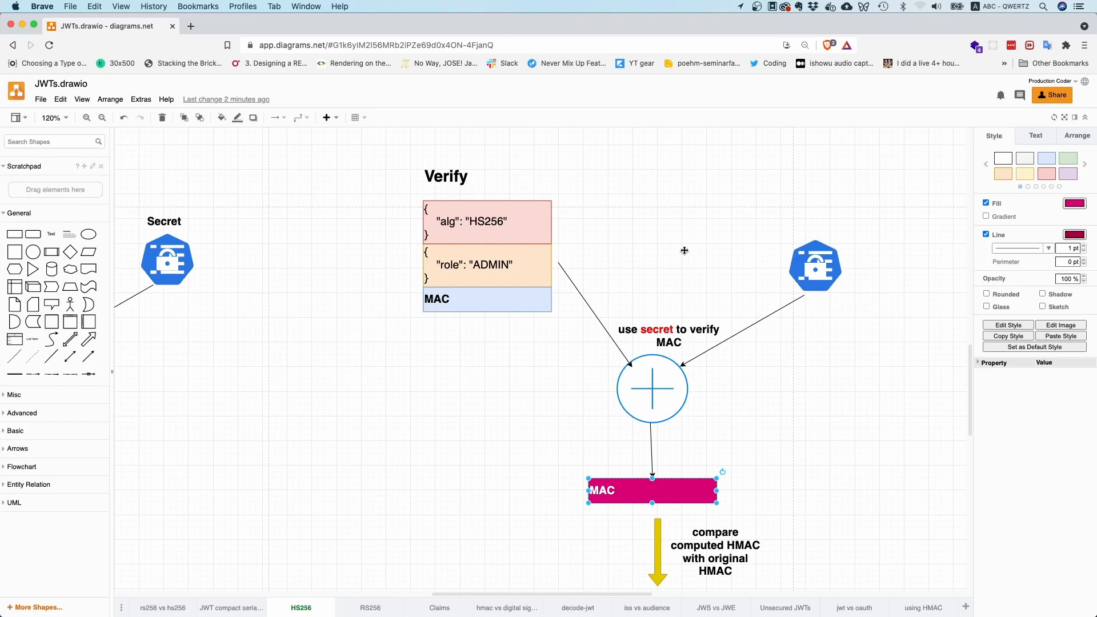
pyautogui.scroll(-3)
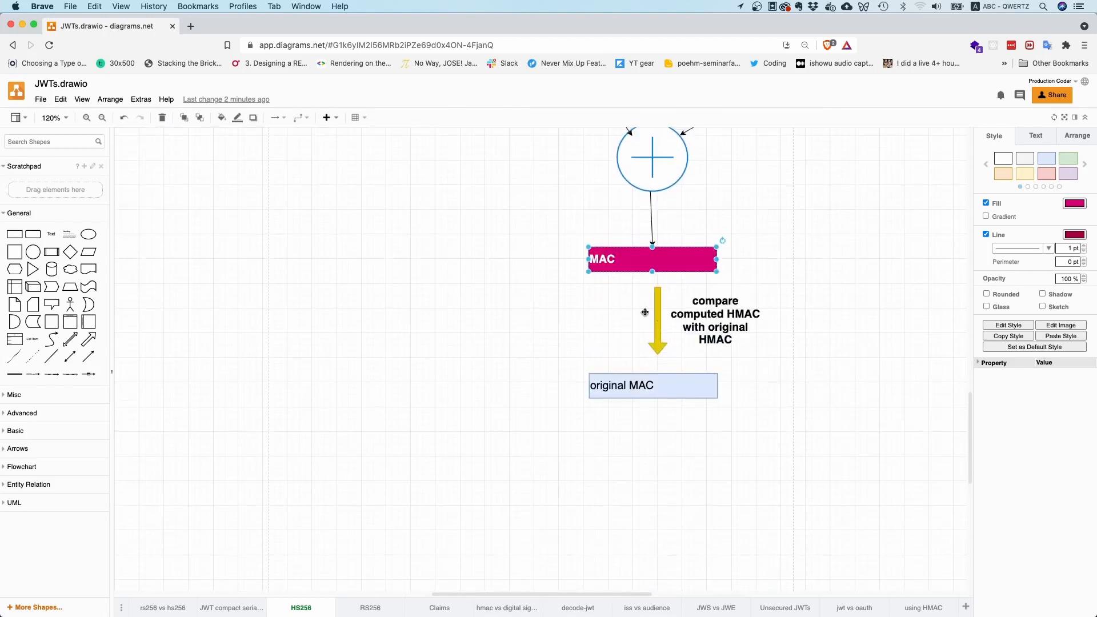
pyautogui.scroll(-3)
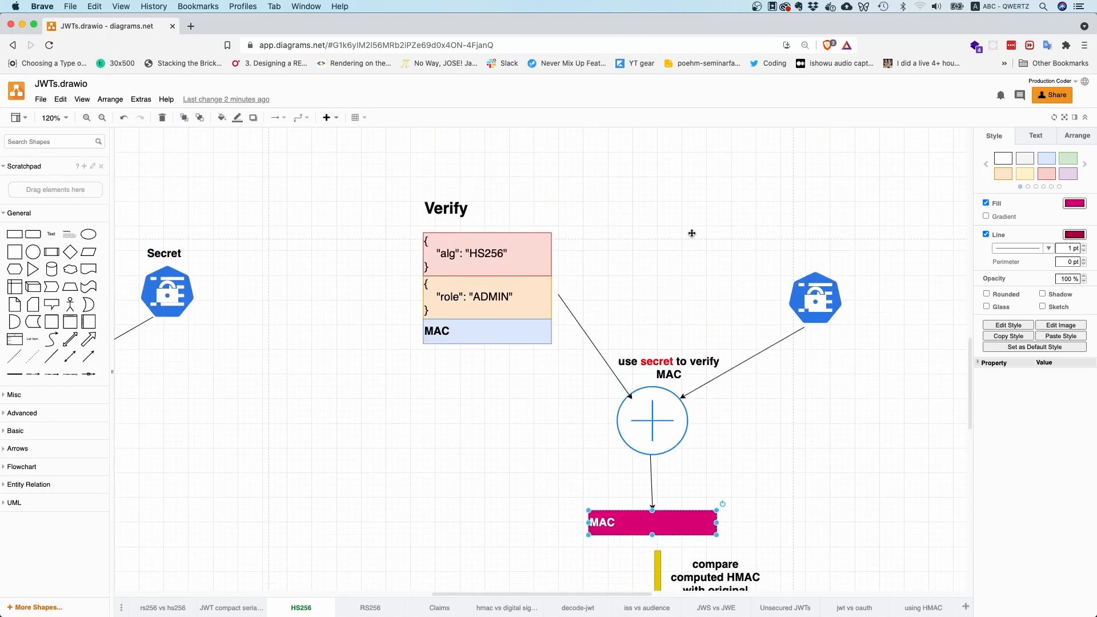
pyautogui.scroll(-3)
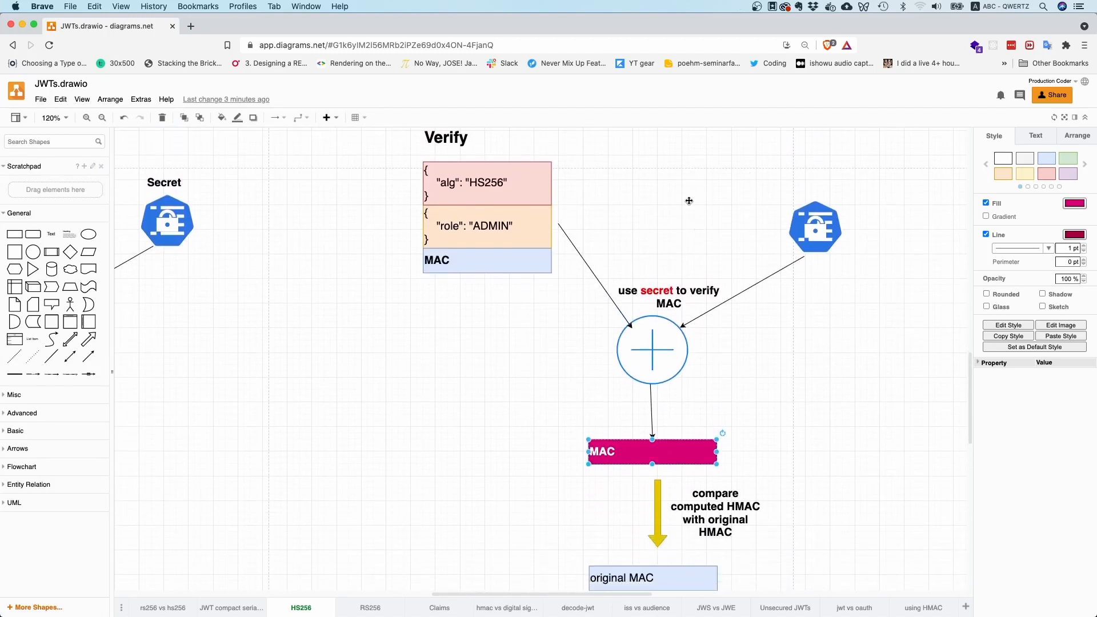
pyautogui.moveTo(624, 164)
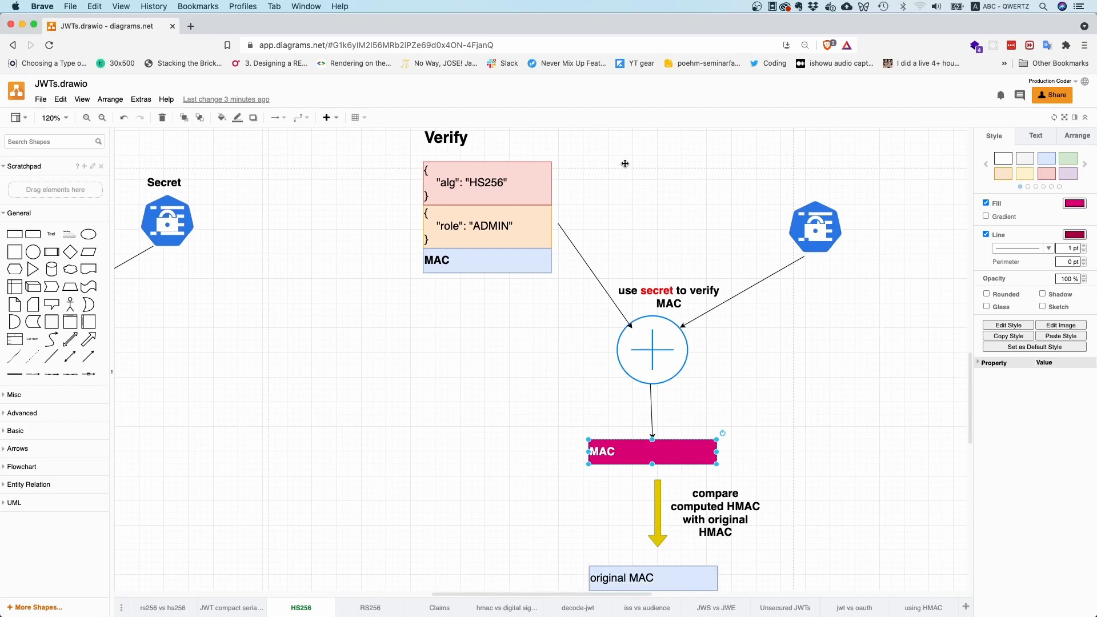
pyautogui.moveTo(641, 204)
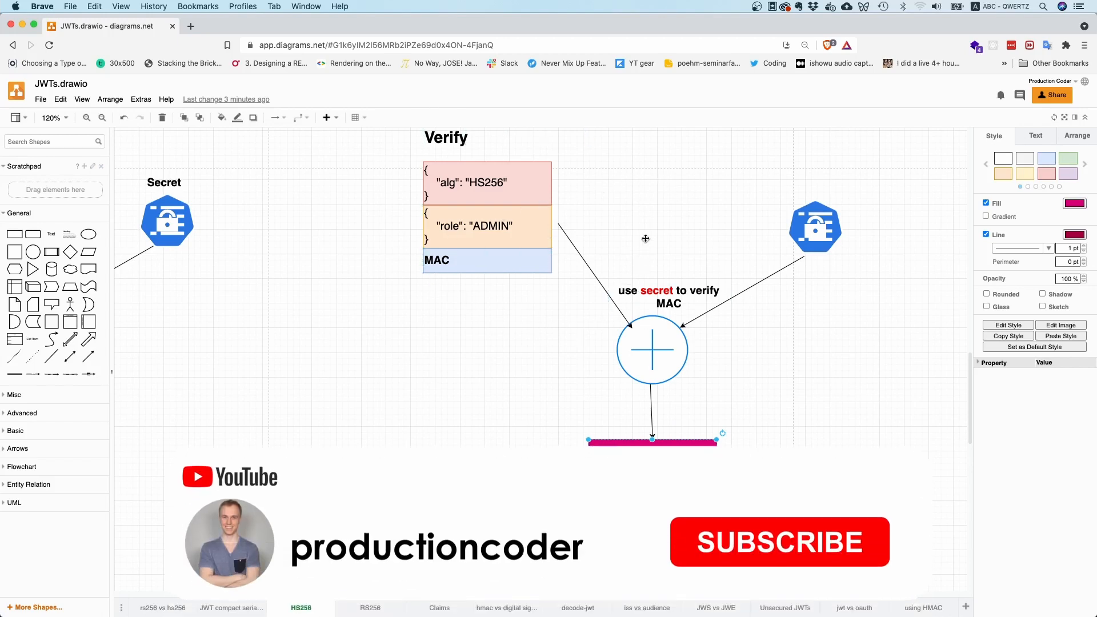
pyautogui.click(779, 541)
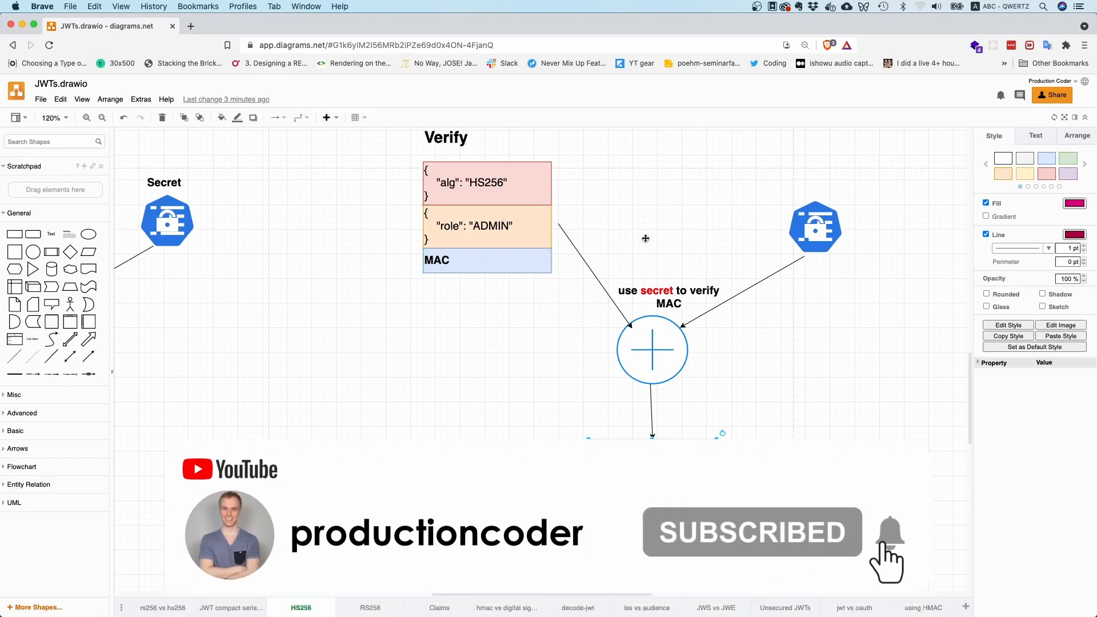